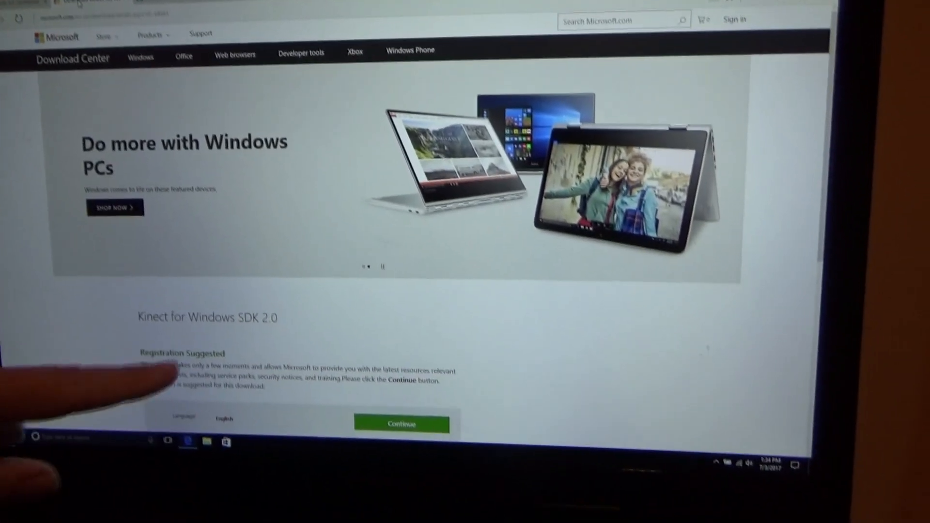
Leave the meshmixer search results in Edge so the Windows desktop shows.
scroll(down, 3)
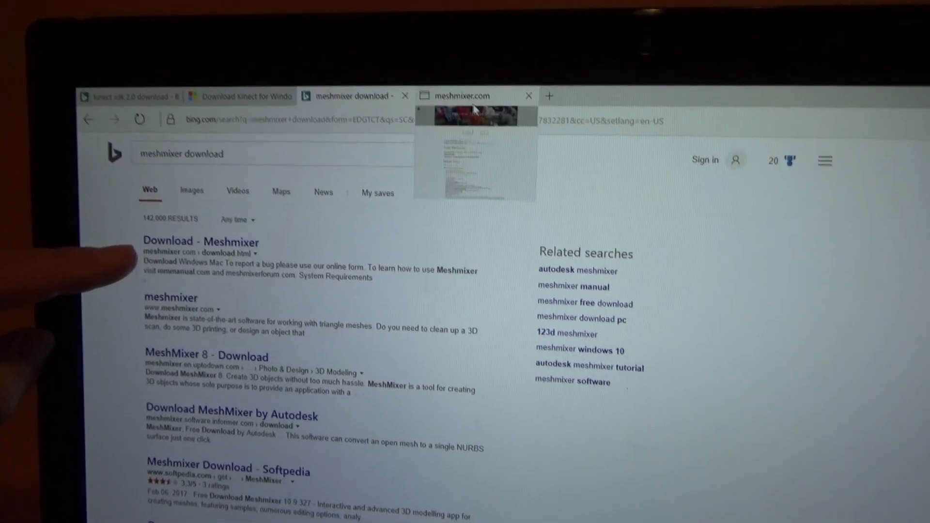
click(462, 96)
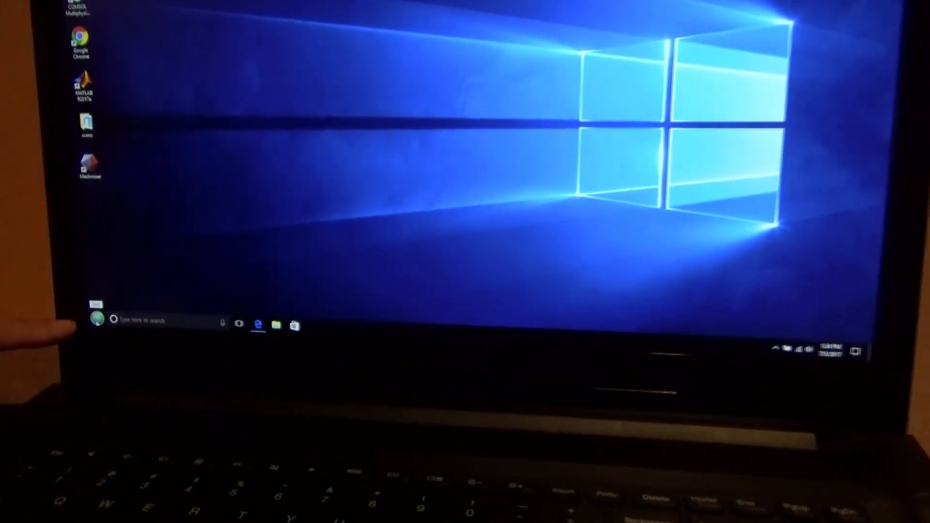
Launch the Kinect for Windows SDK Browser v2.0 from the Start menu app list.
click(96, 321)
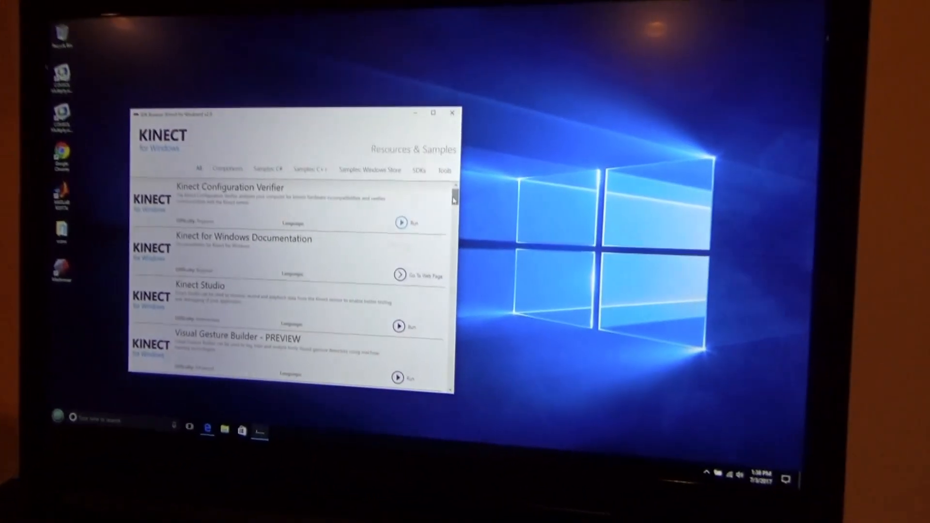
Scroll the SDK Browser list down to the Kinect Fusion Explorer-WPF sample.
scroll(down, 3)
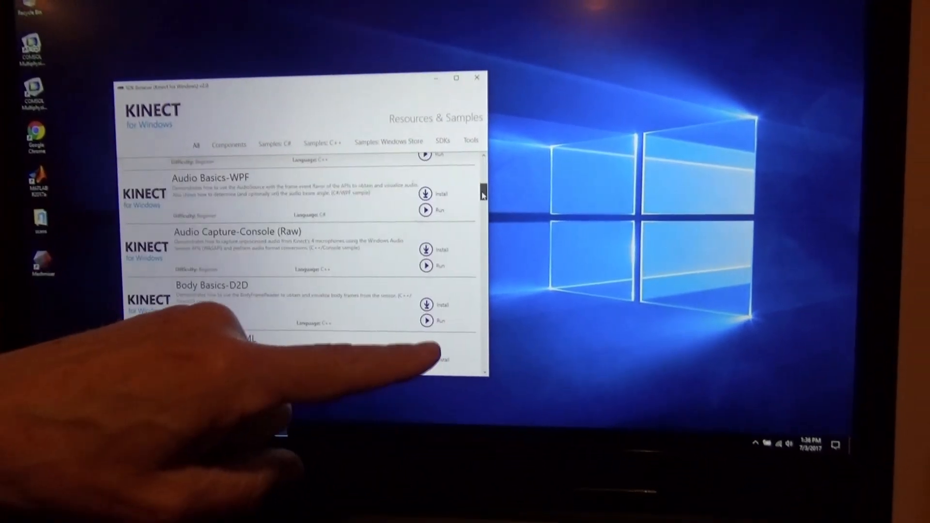
scroll(down, 3)
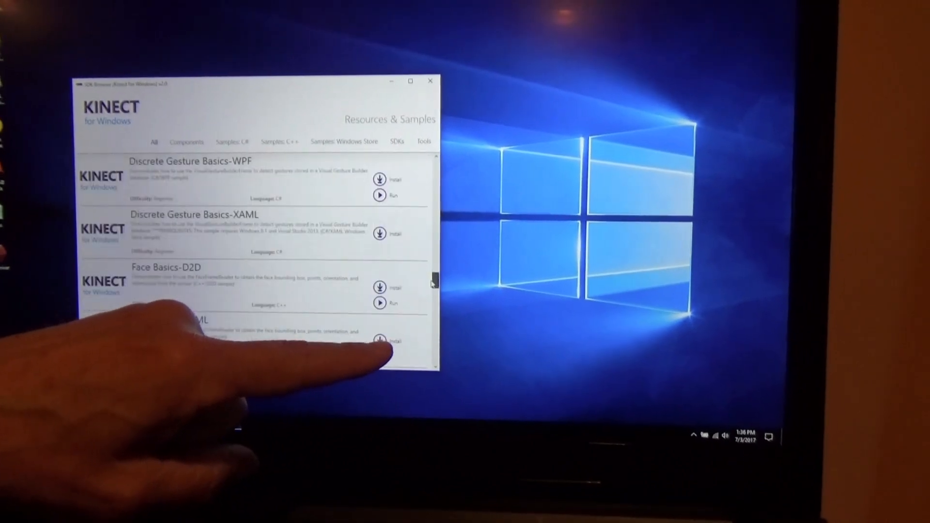
scroll(down, 3)
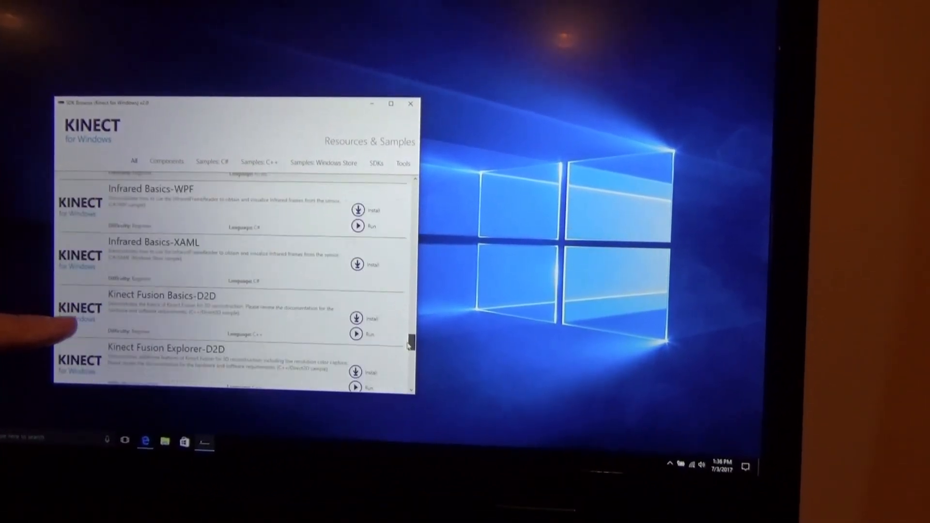
scroll(down, 3)
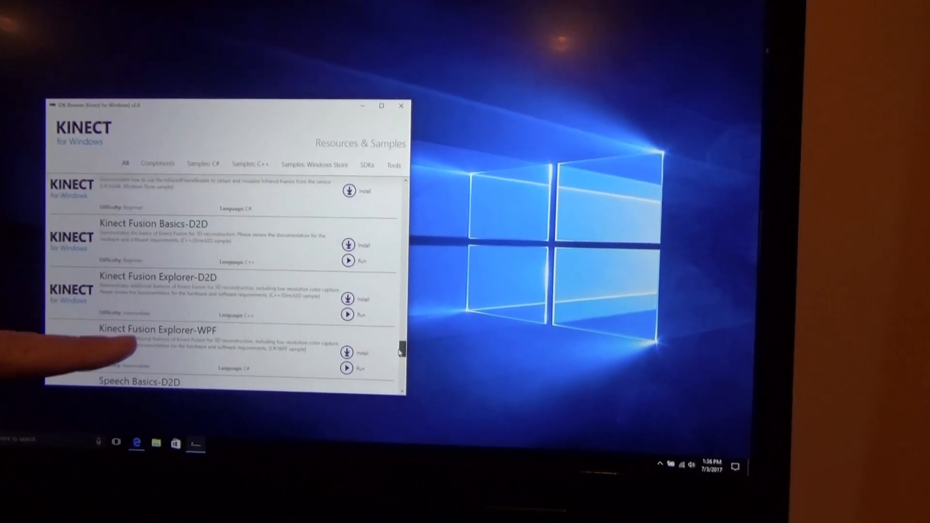
scroll(down, 3)
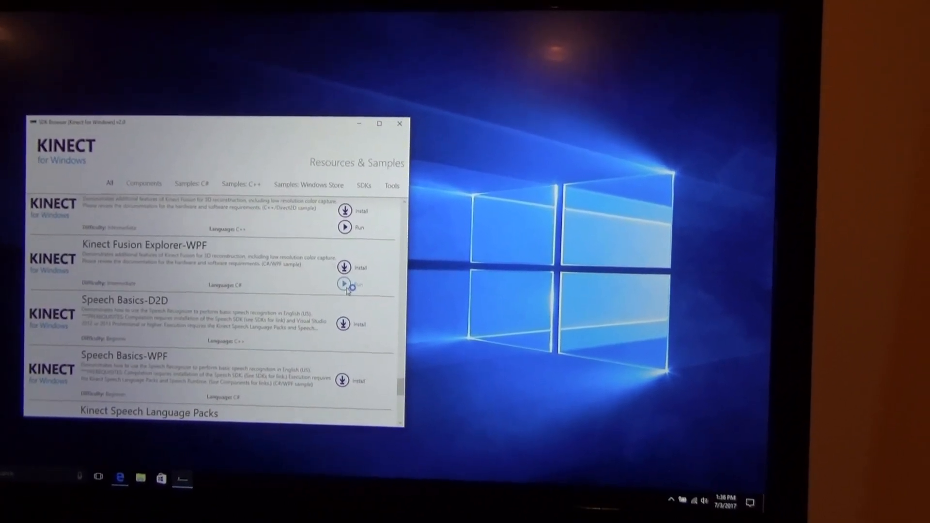
Run the Kinect Fusion Explorer-WPF sample to start a live reconstruction.
click(345, 285)
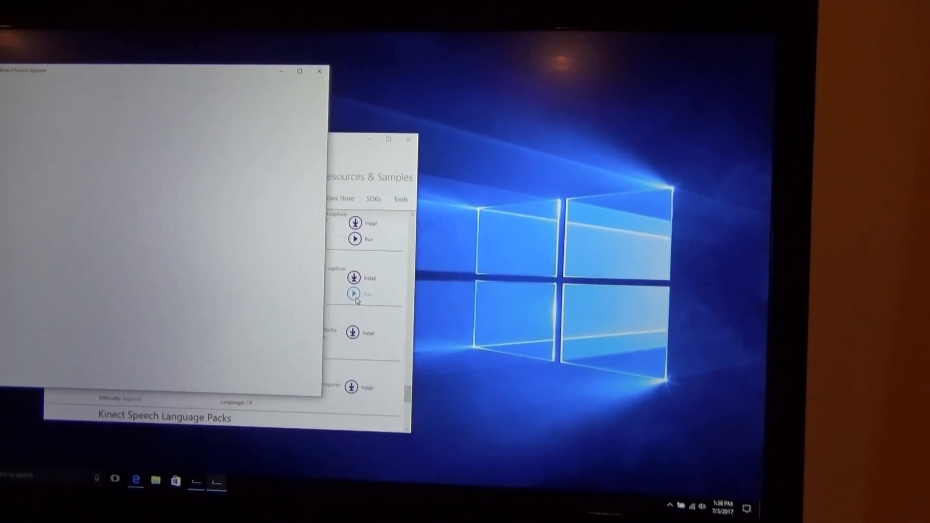
click(355, 295)
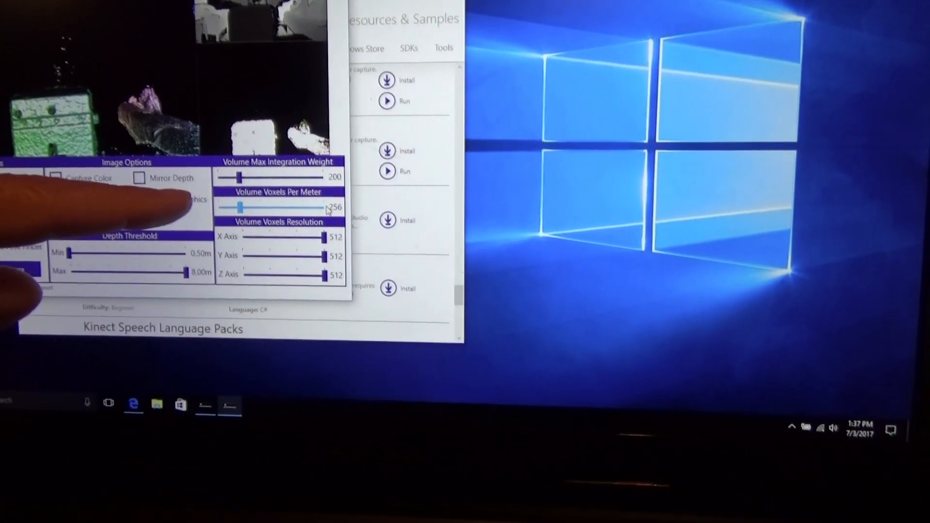
Raise volume voxels per meter to 768 and max integration weight to 521.
drag(241, 208, 252, 199)
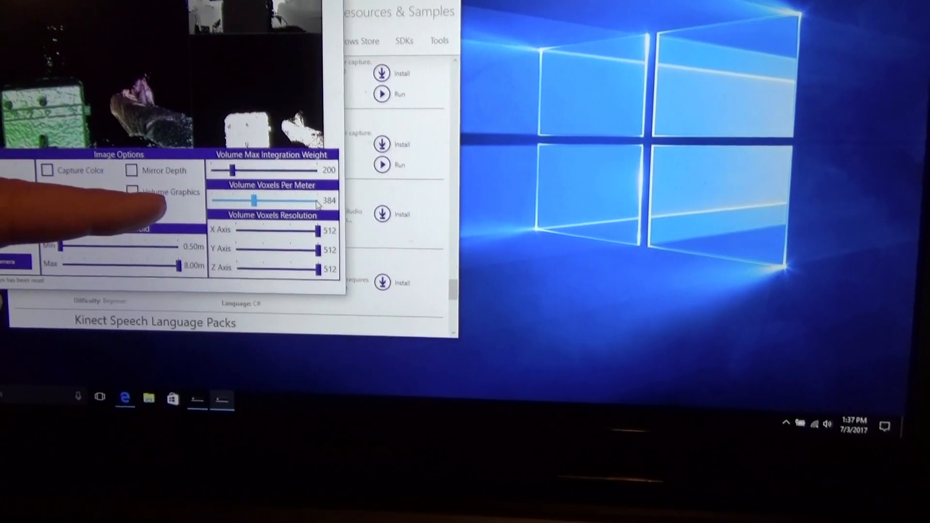
drag(254, 200, 302, 191)
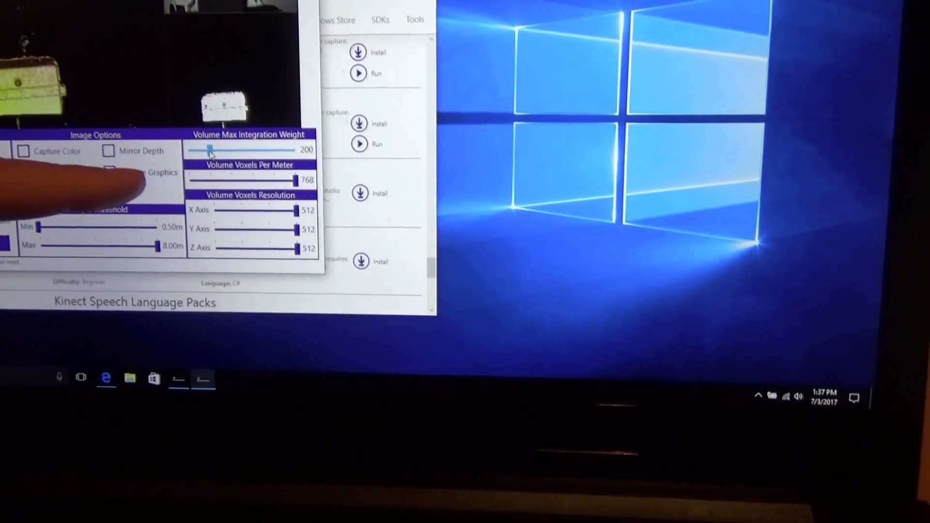
drag(204, 150, 249, 156)
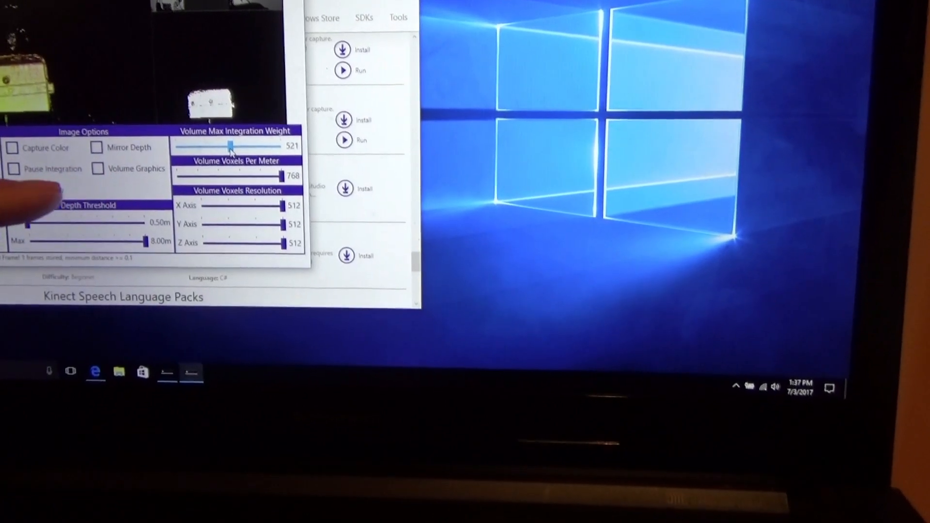
click(23, 184)
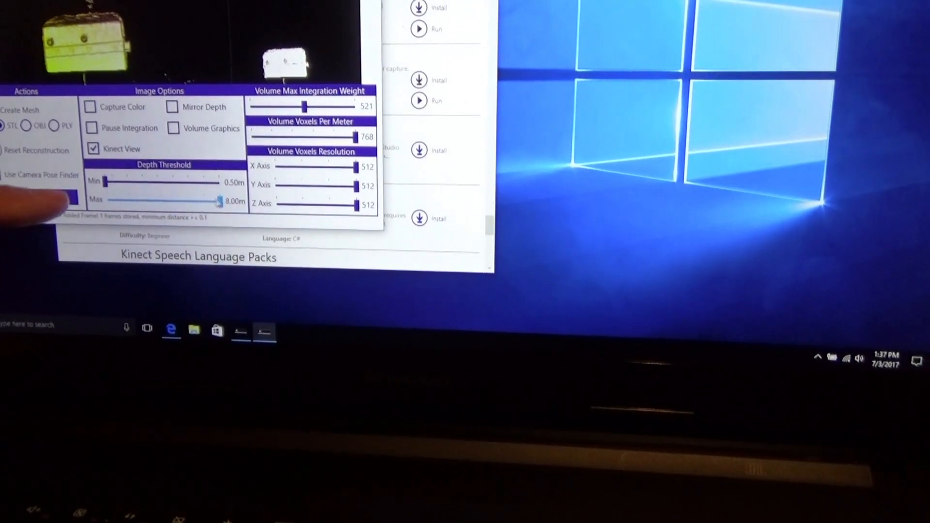
Lower the maximum depth threshold from 8.00 m to about 1.35 m.
drag(220, 201, 159, 199)
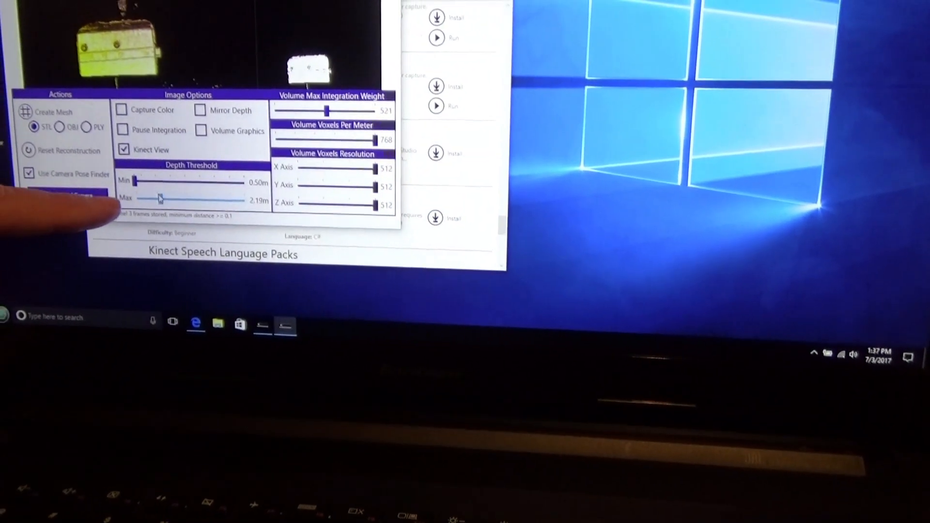
drag(159, 199, 154, 198)
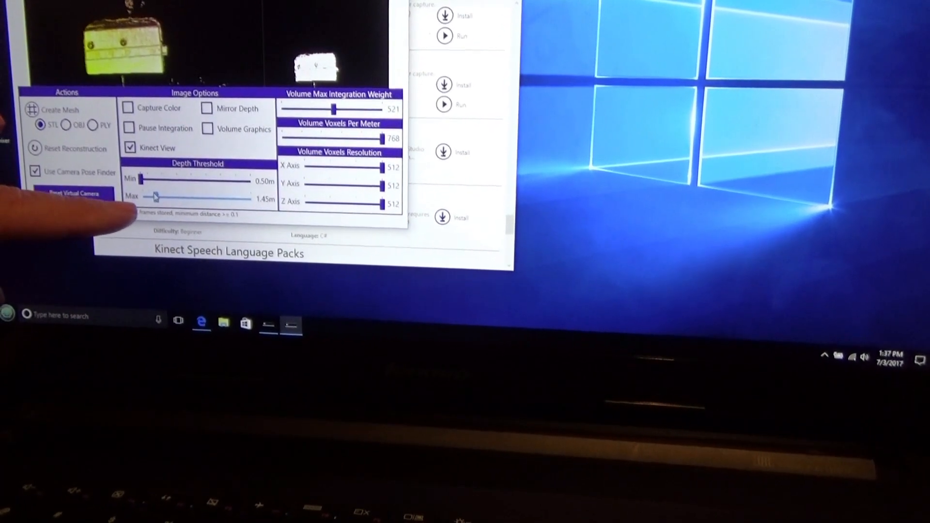
drag(160, 198, 153, 189)
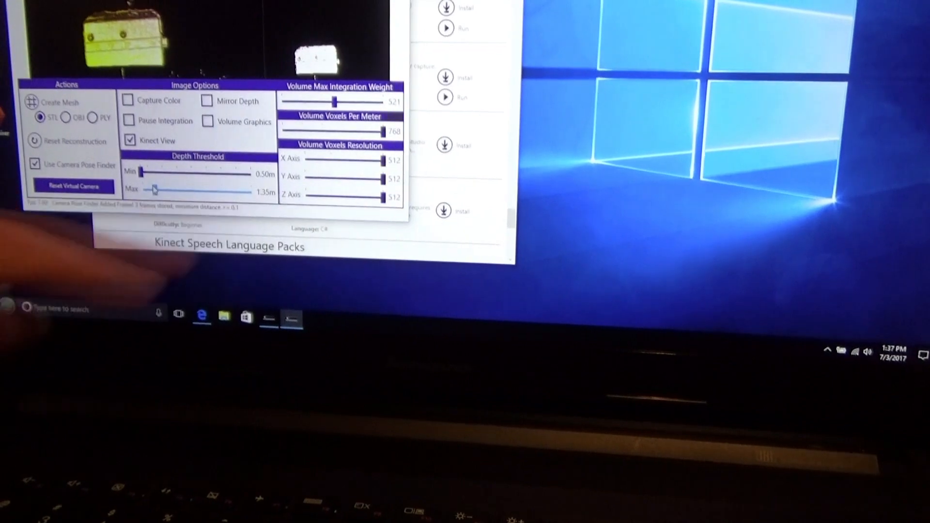